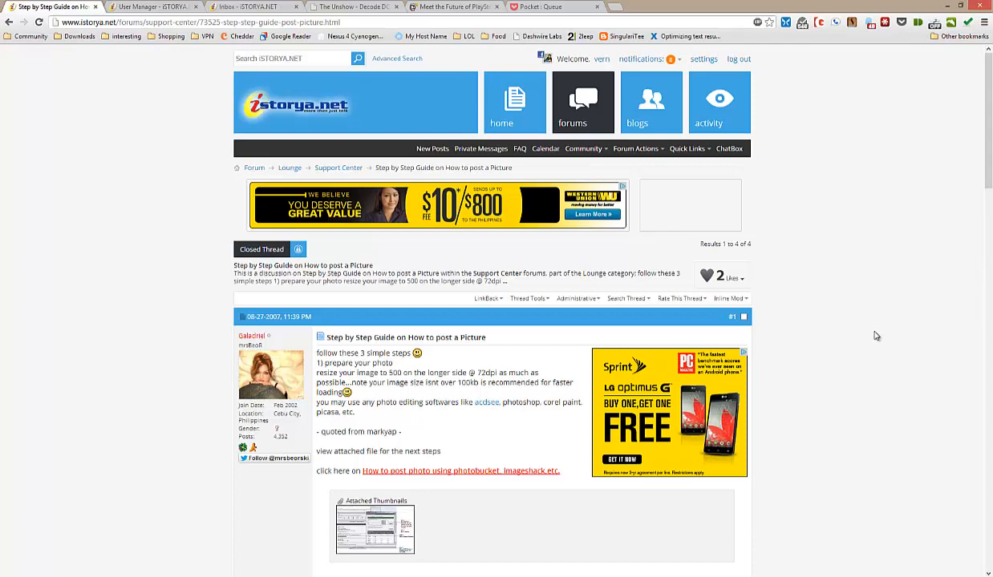
mouse_move(897, 358)
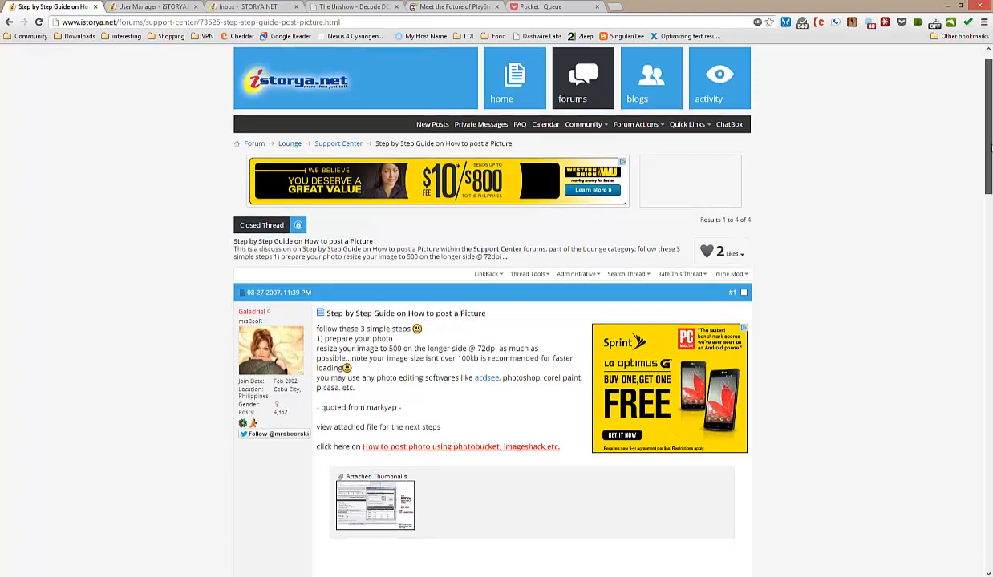
Load imgur.com in a new tab and view its Computer and Web upload buttons.
scroll(down, 3)
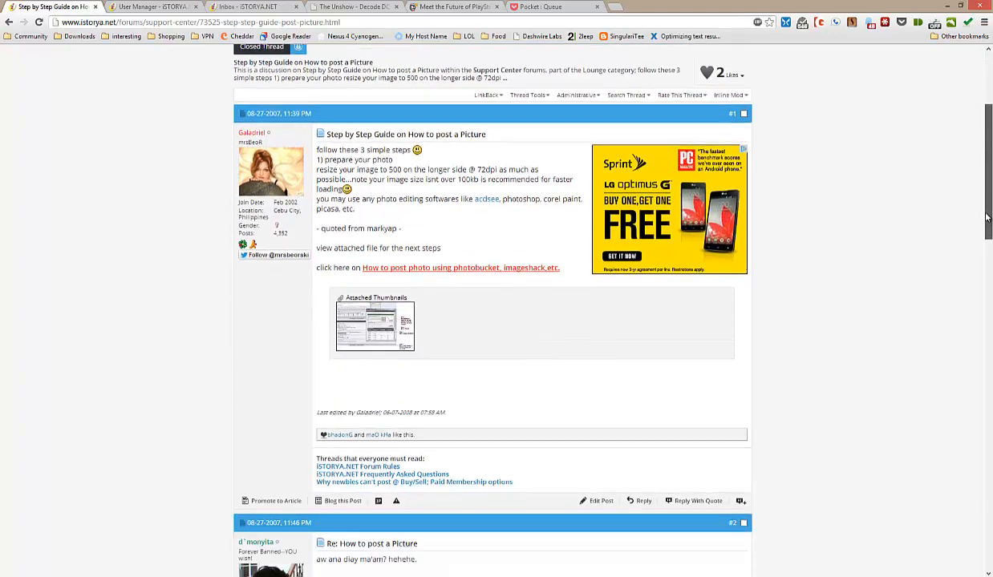
scroll(down, 3)
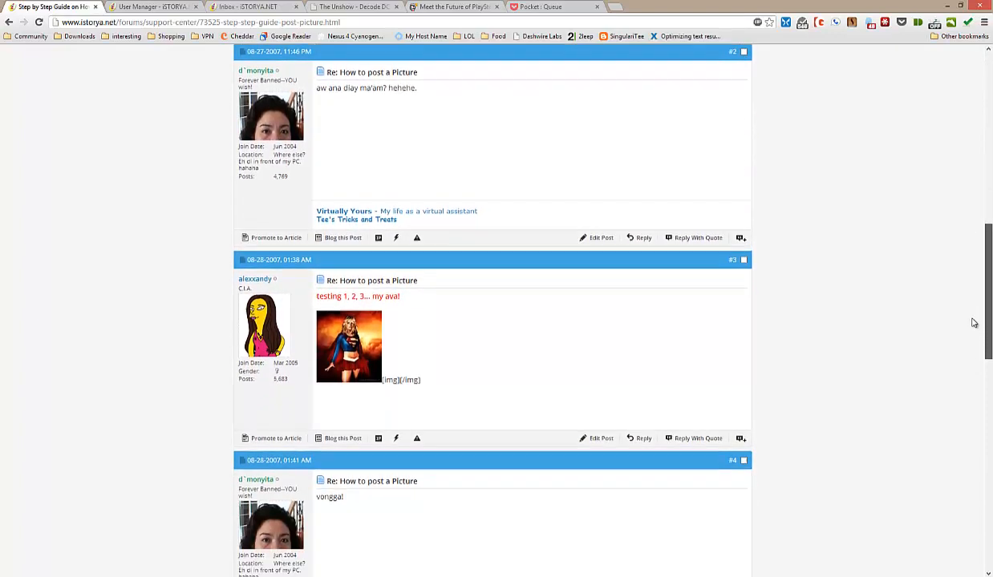
scroll(down, 3)
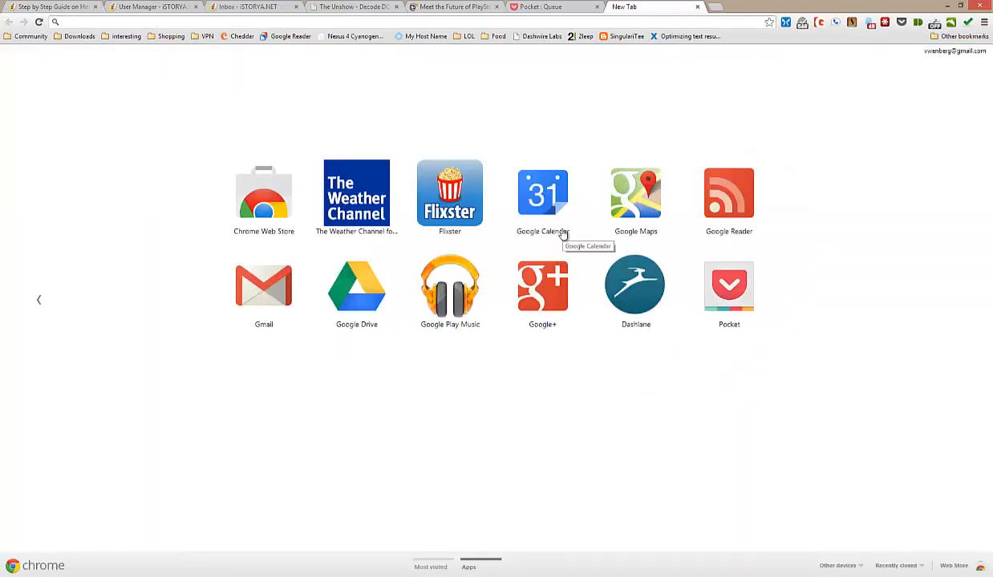
text(www.gametrailers.com)
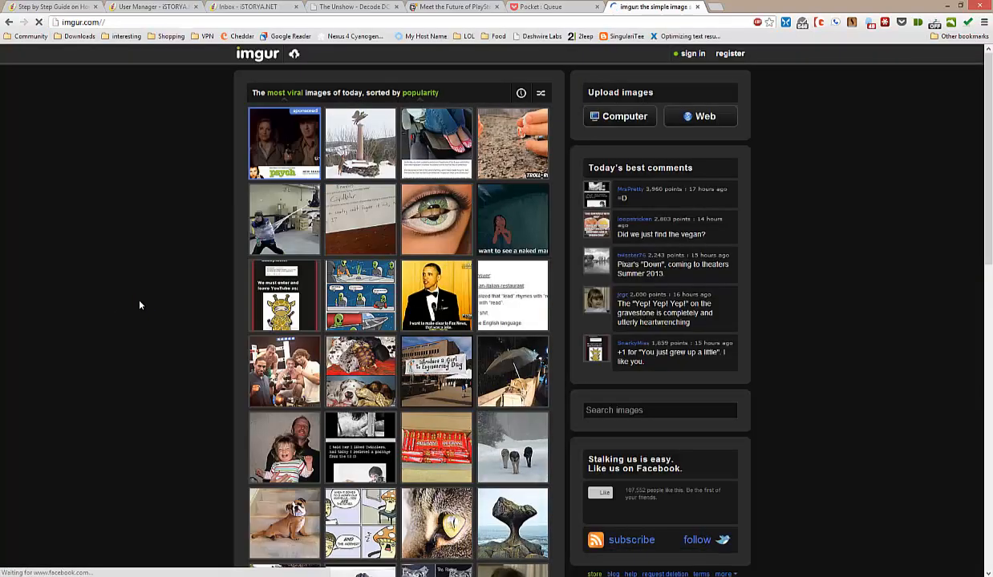
mouse_move(360, 221)
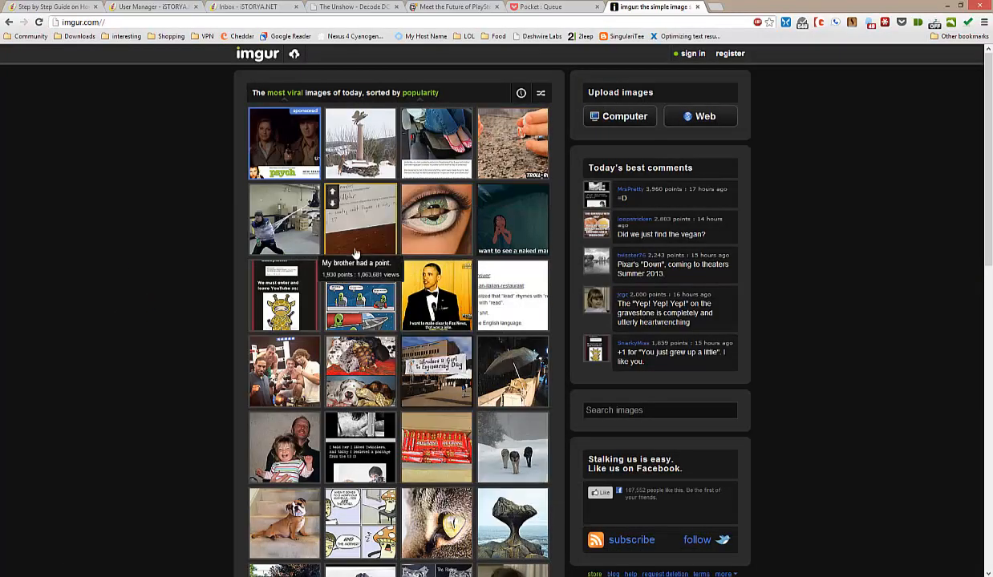
mouse_move(624, 116)
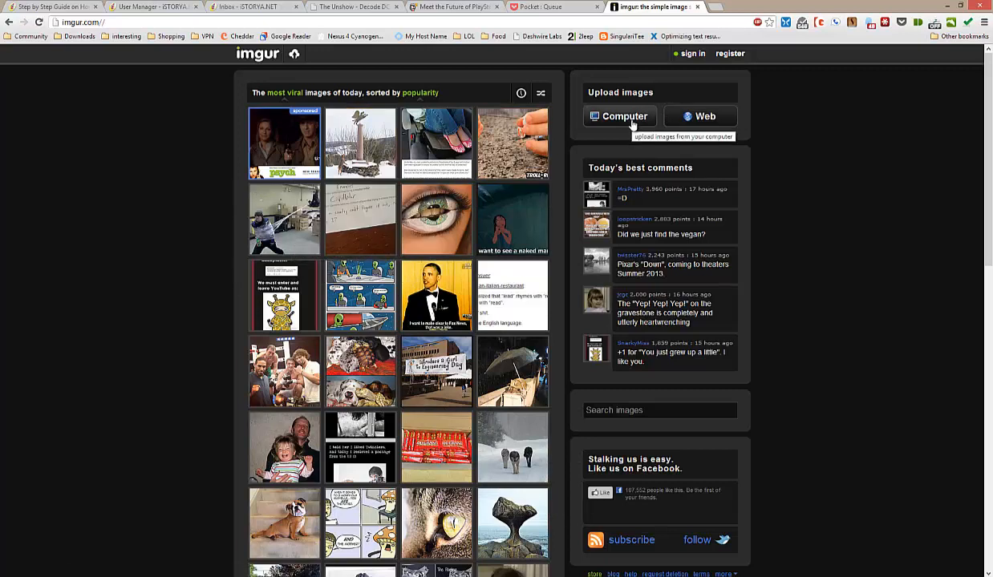
mouse_move(705, 116)
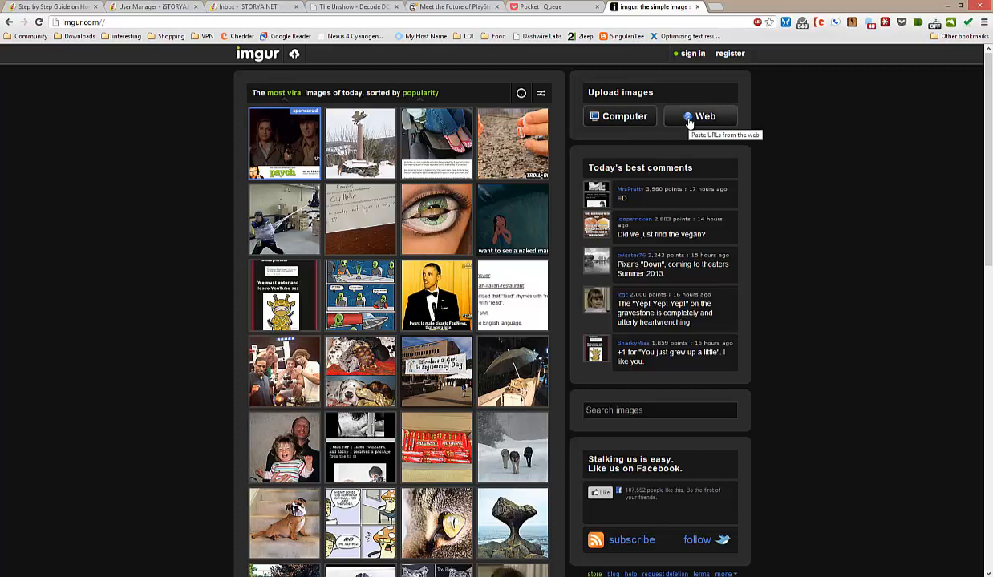
mouse_move(606, 159)
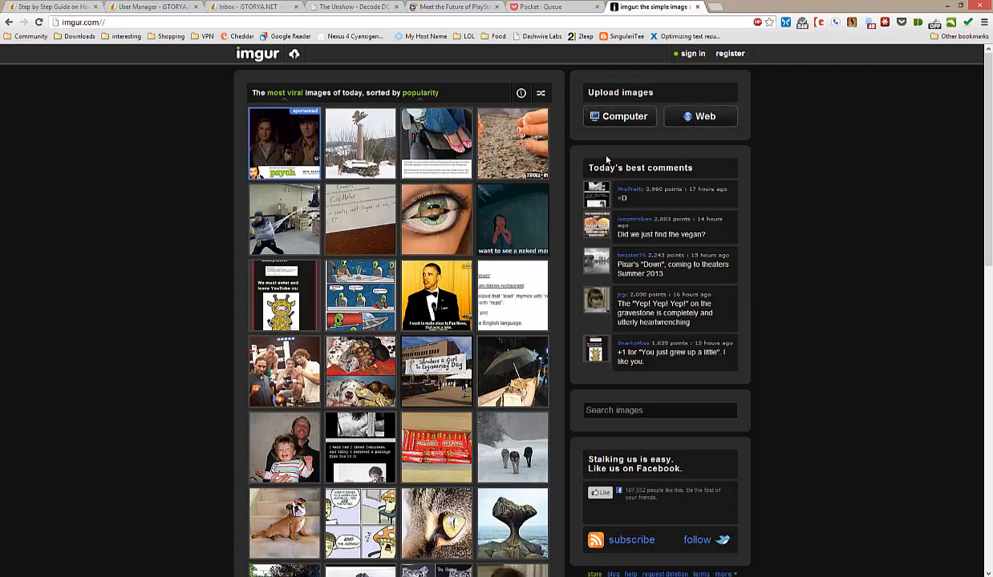
Queue 1352234642787.jpg from C:\temp for upload via the Computer button.
click(619, 116)
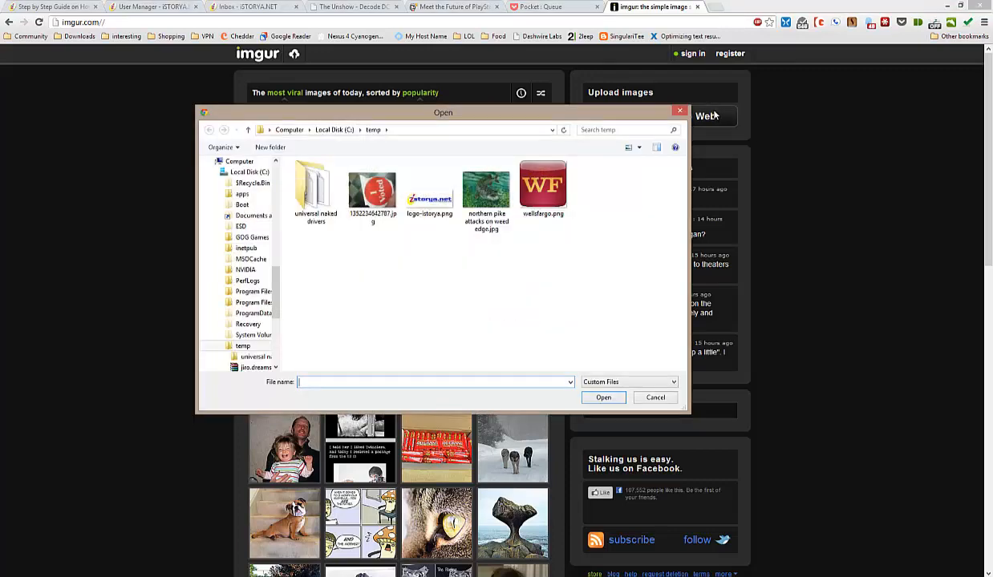
click(372, 190)
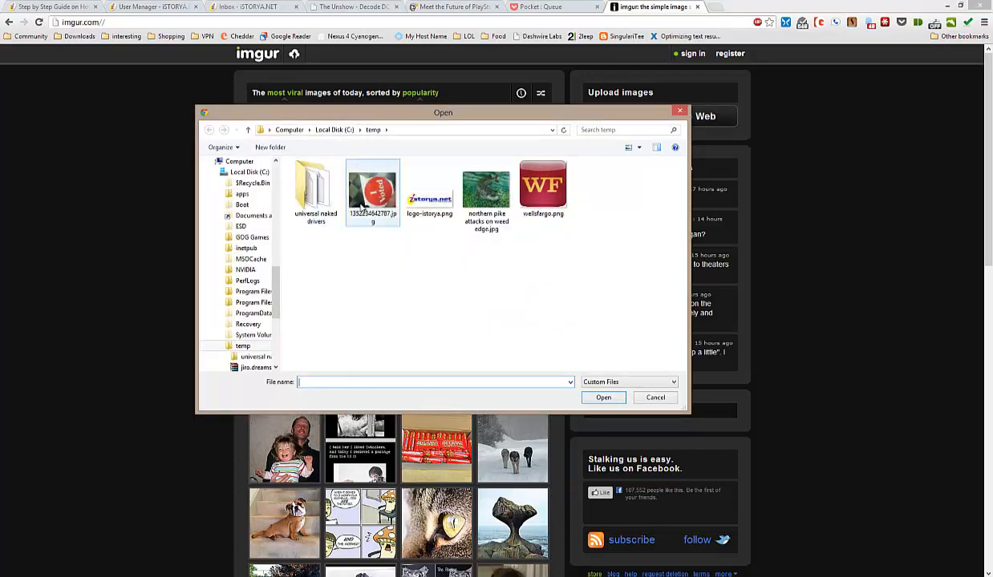
click(473, 258)
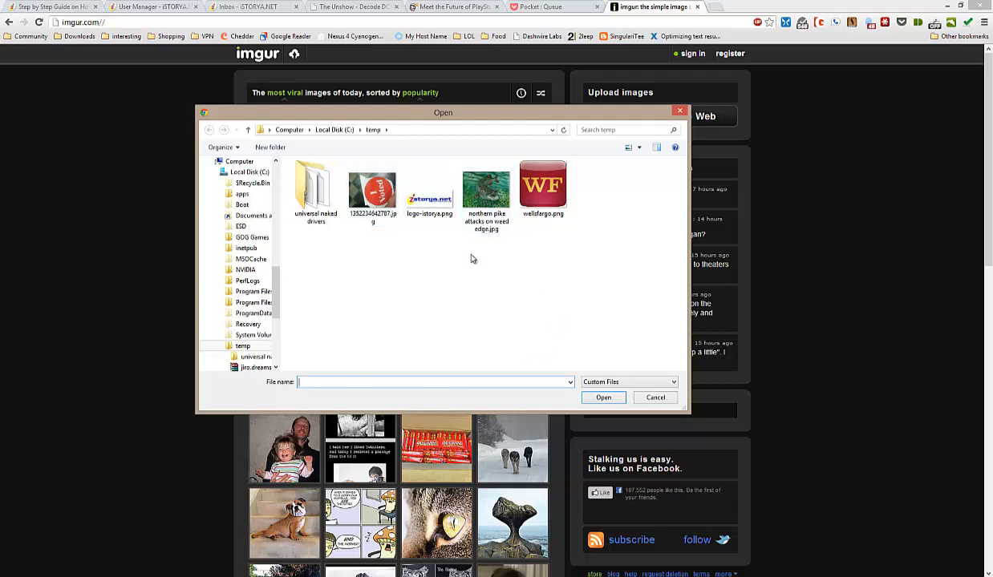
click(371, 190)
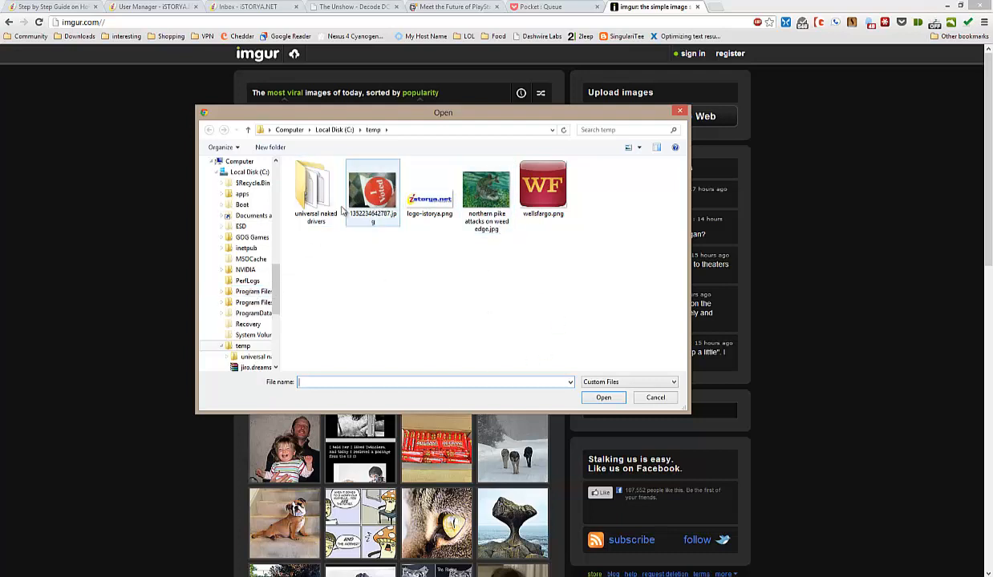
click(371, 189)
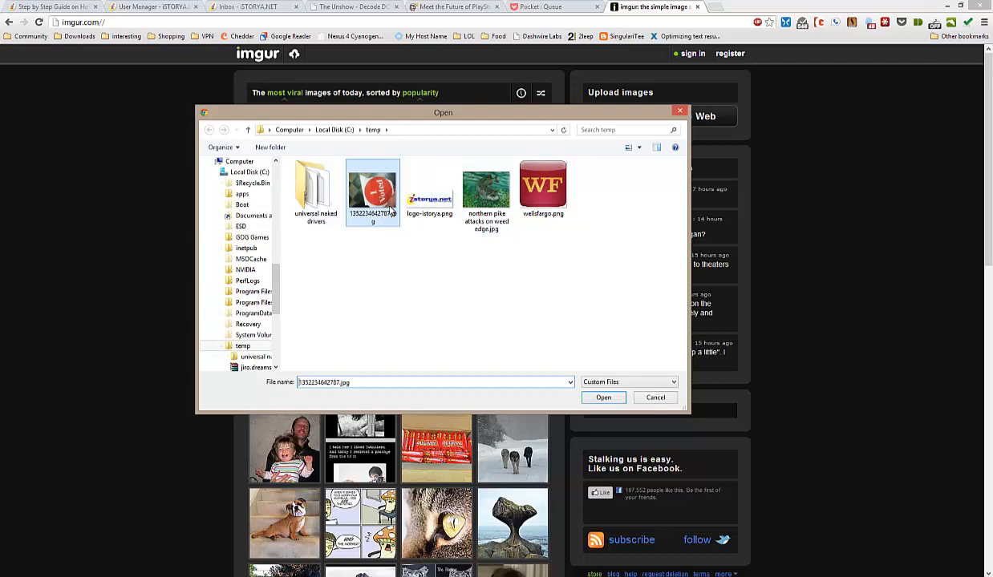
click(603, 398)
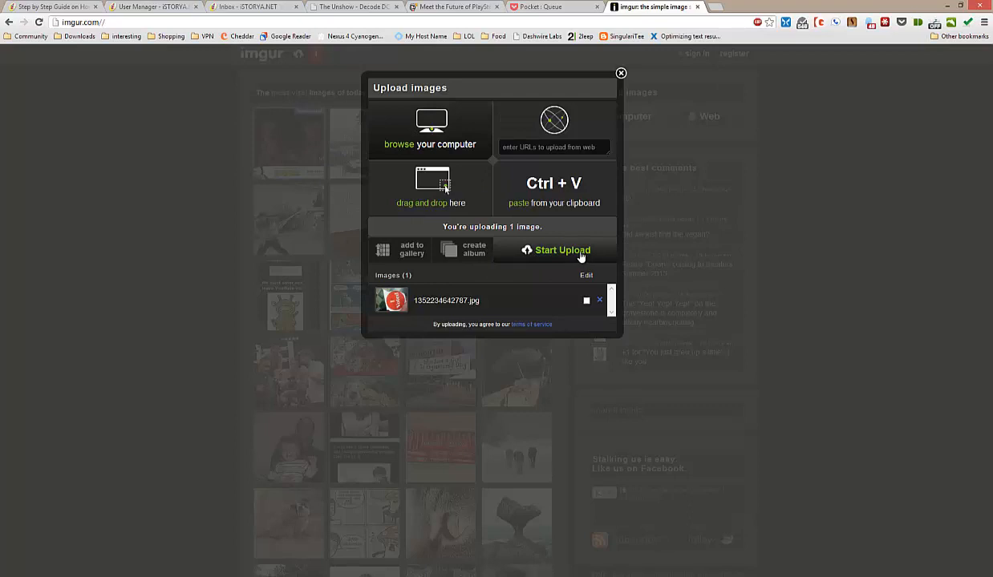
Upload the queued photo and copy its BBCode (message boards & forums) link.
click(562, 250)
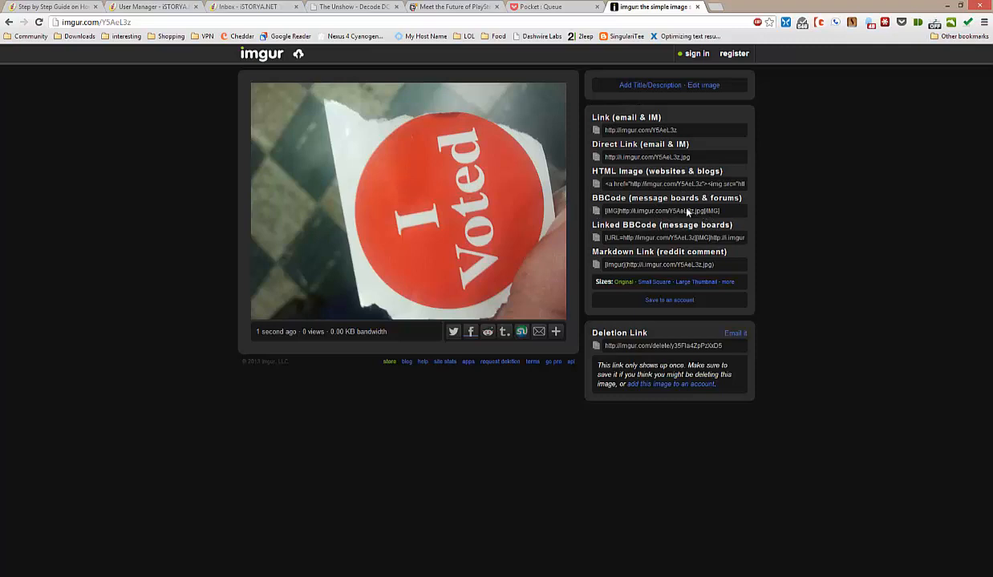
click(662, 211)
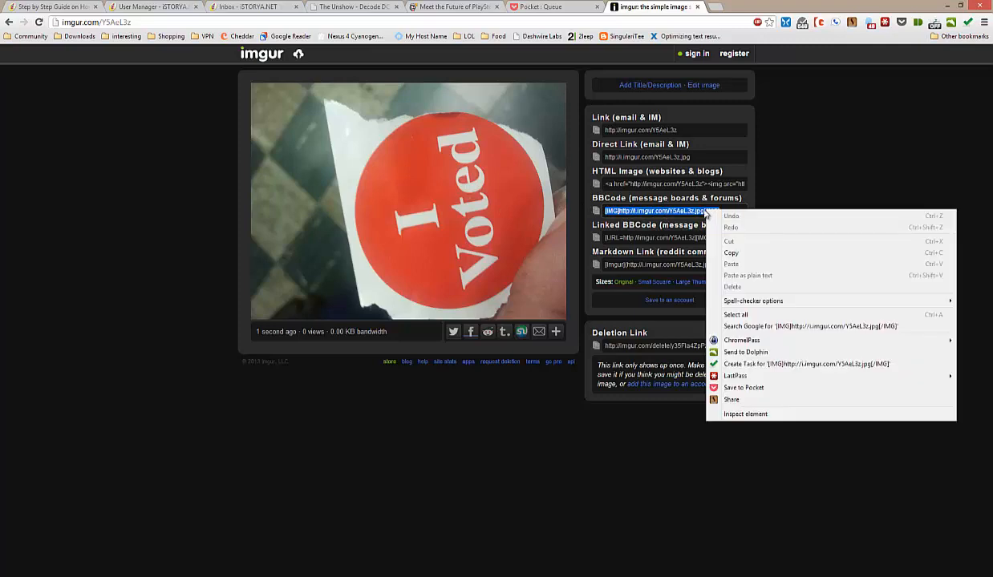
mouse_move(746, 253)
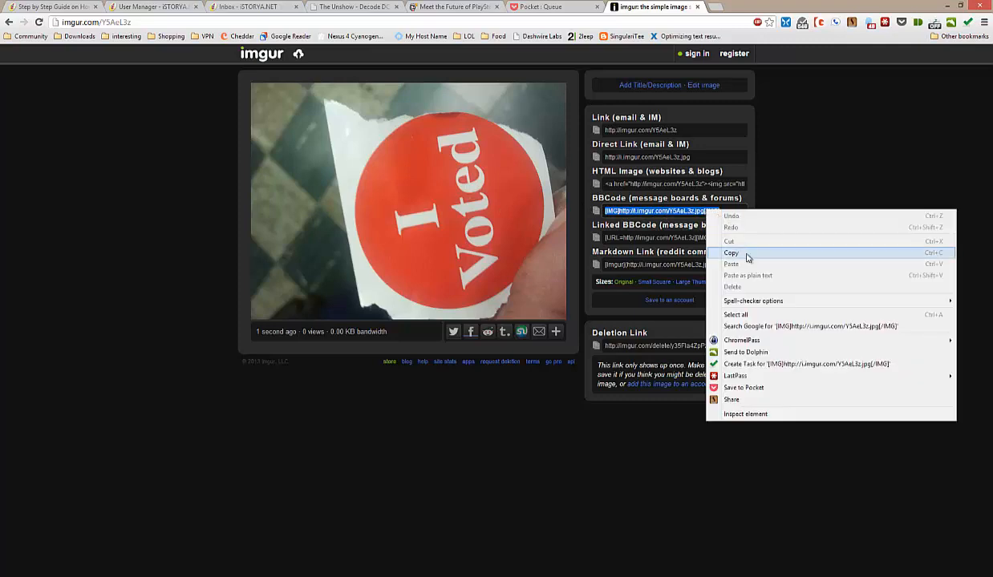
click(52, 7)
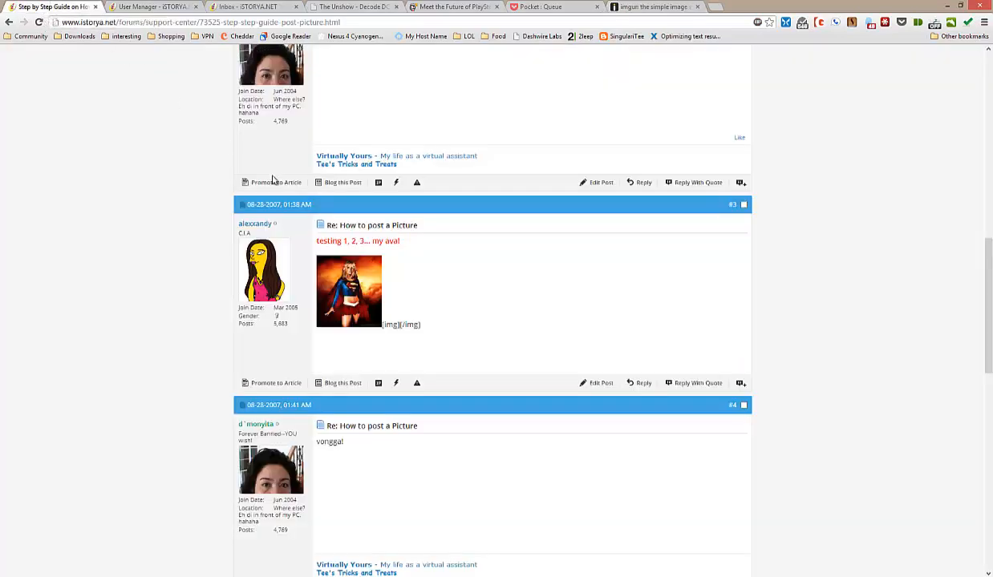
Type "hi. this is a test in posting an image." into the thread's Quick Reply box.
scroll(down, 3)
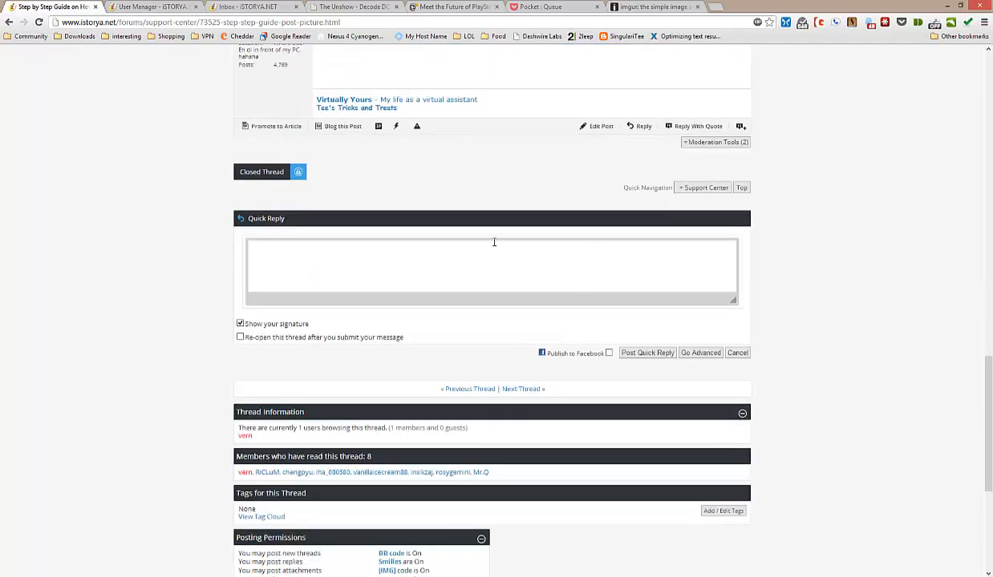
text(hi,m)
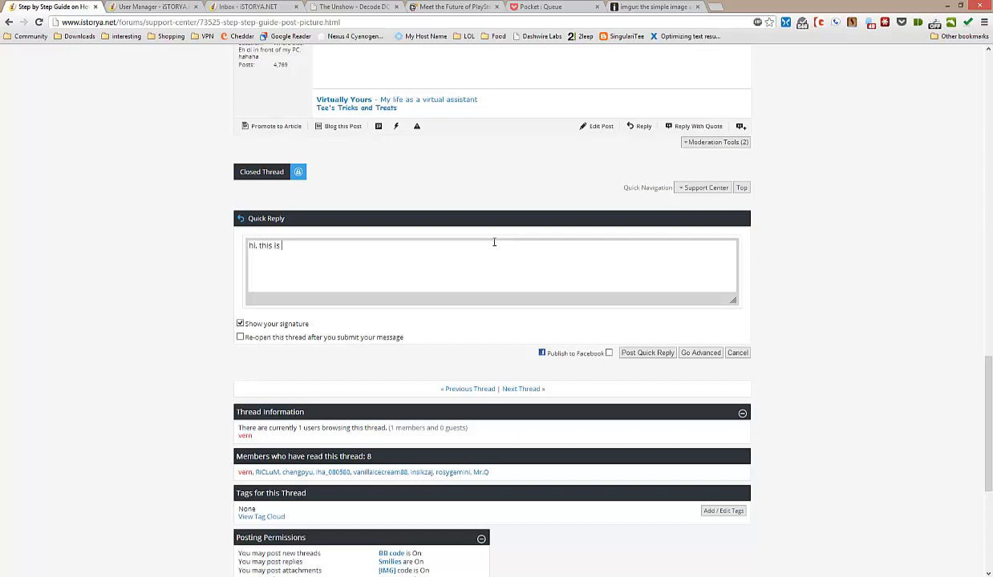
text(a test in p)
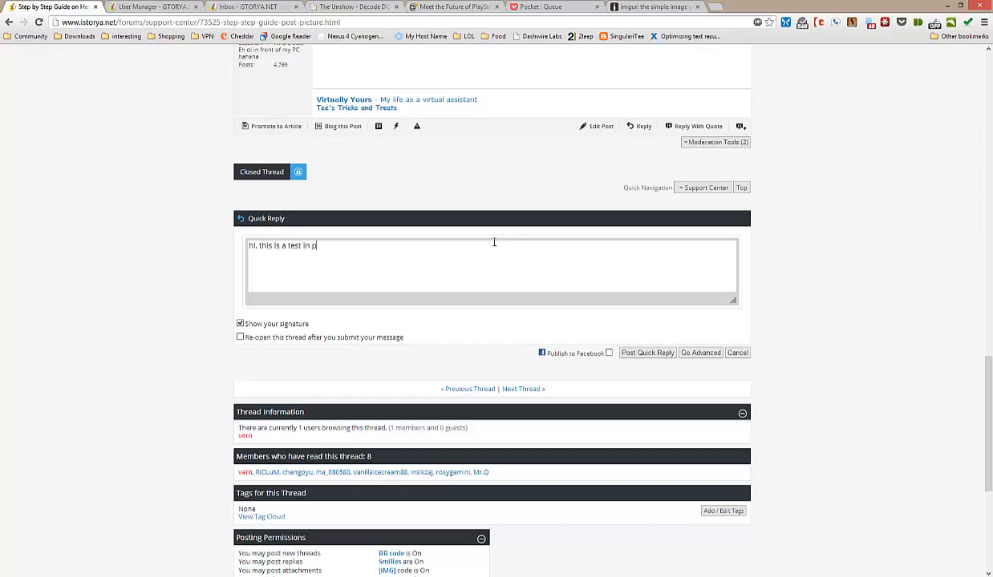
text(osting an)
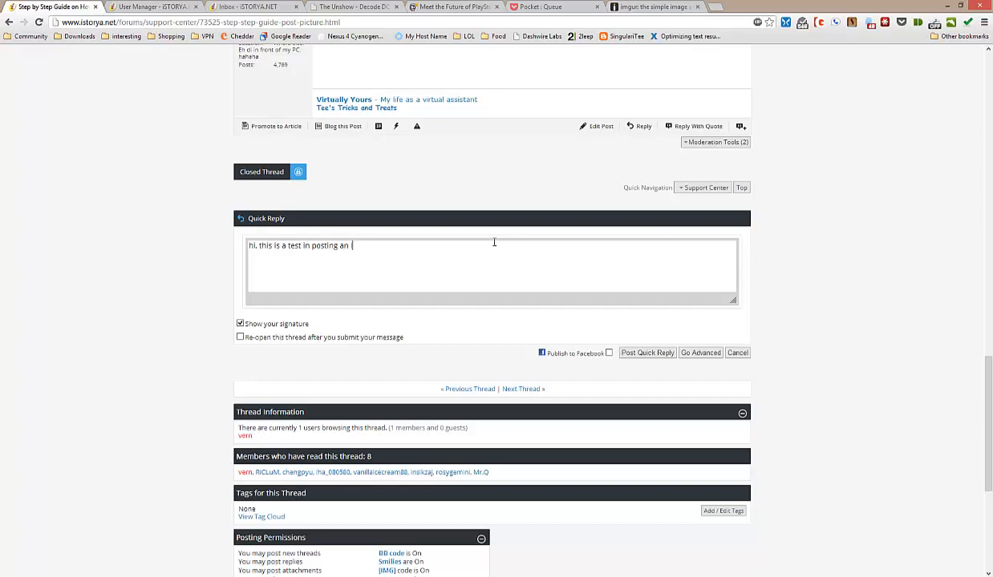
text(image.)
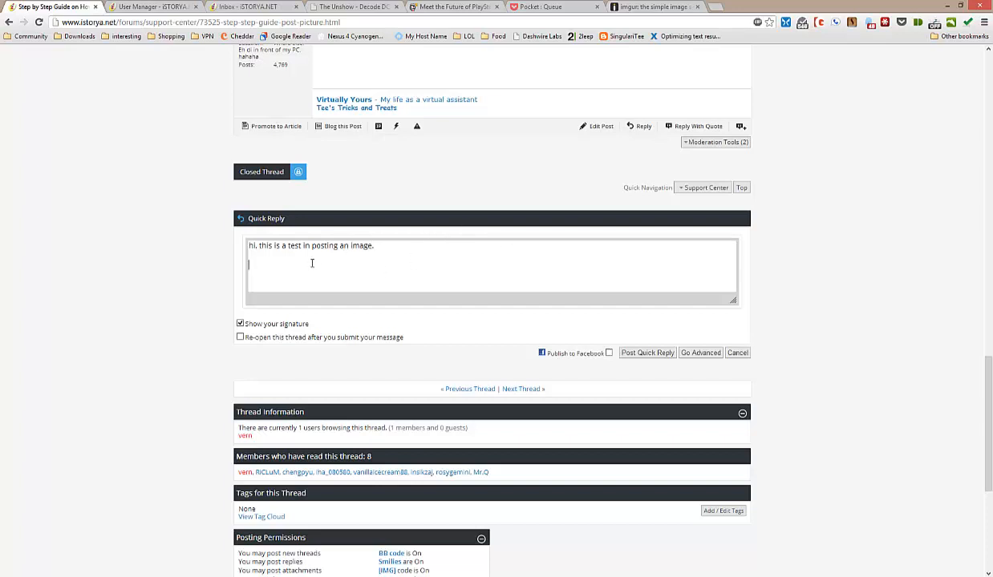
Paste the Imgur BBCode into the reply and post it to the thread.
right_click(312, 264)
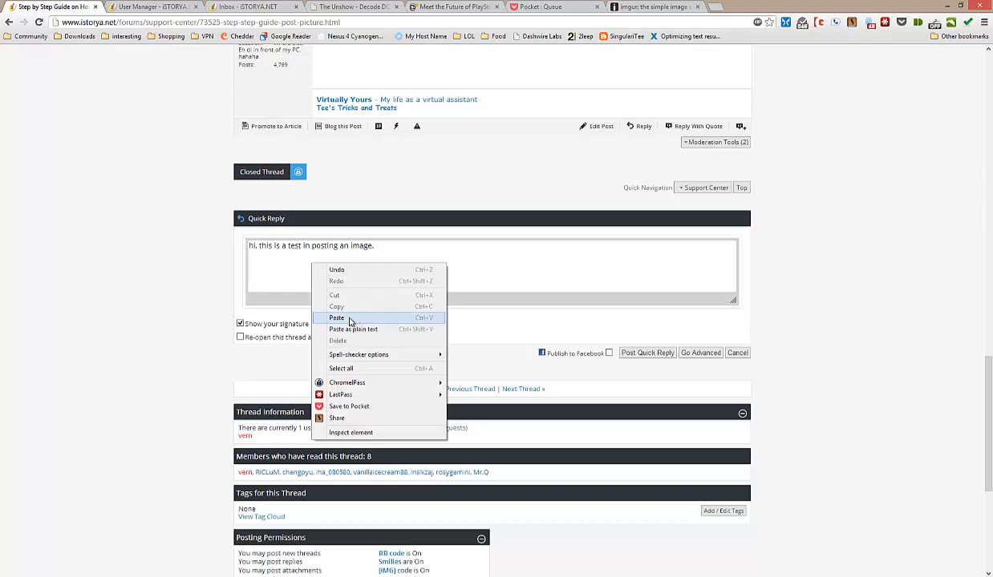
click(337, 317)
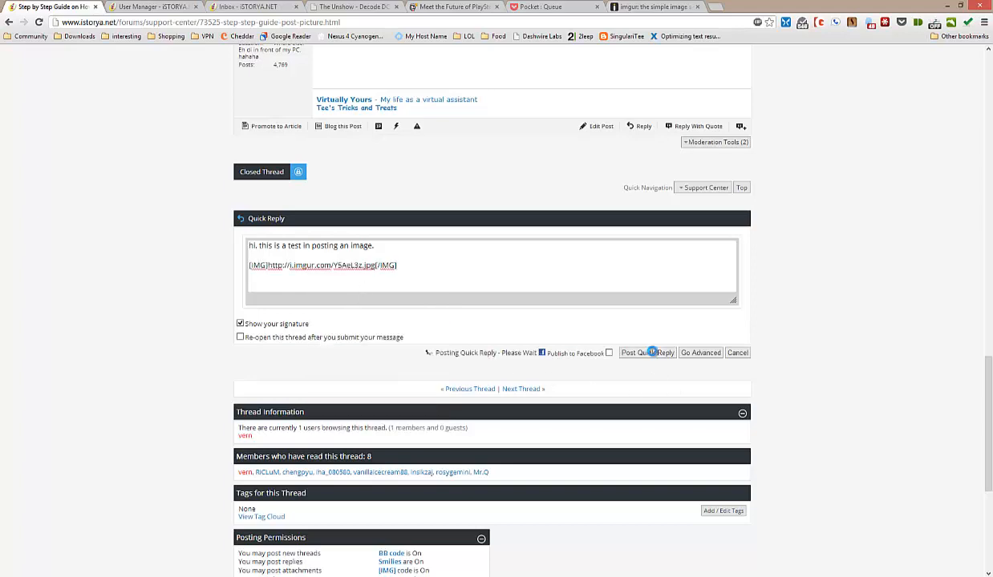
click(637, 353)
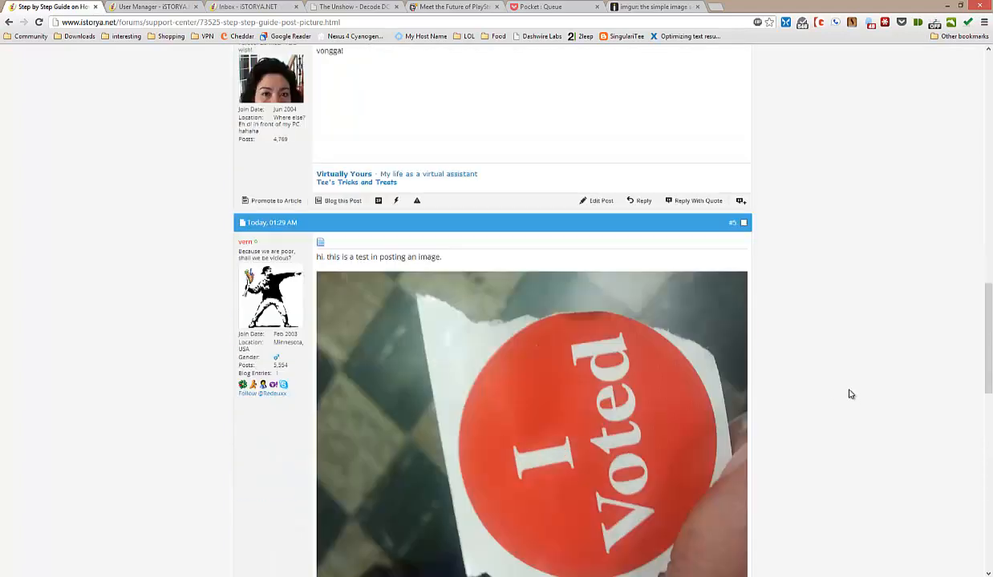
scroll(down, 3)
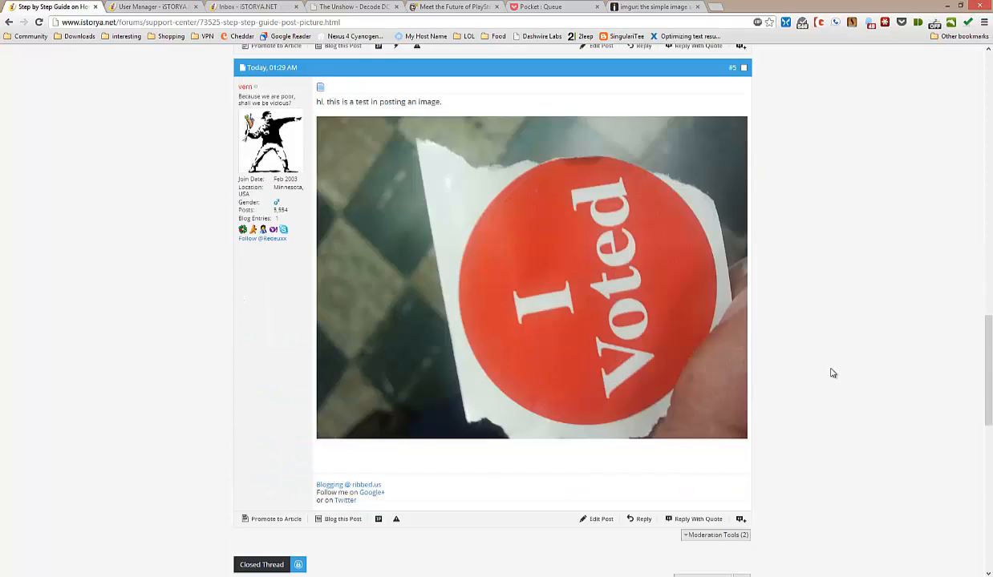
mouse_move(835, 374)
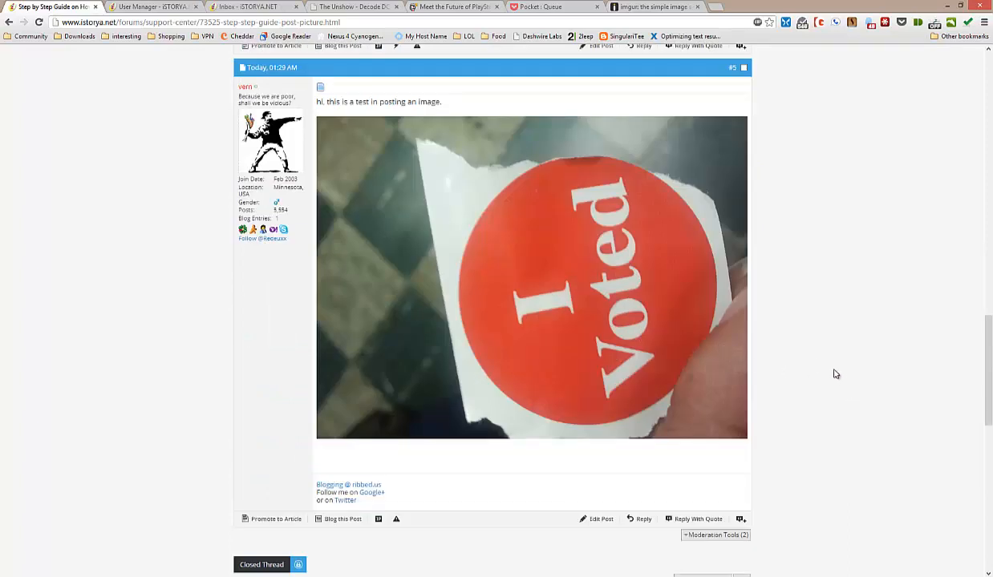